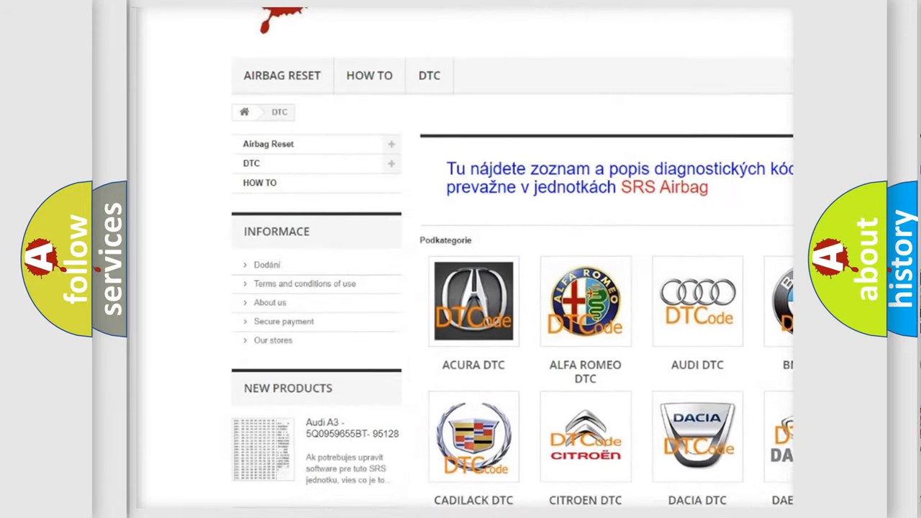
pyautogui.scroll(-3)
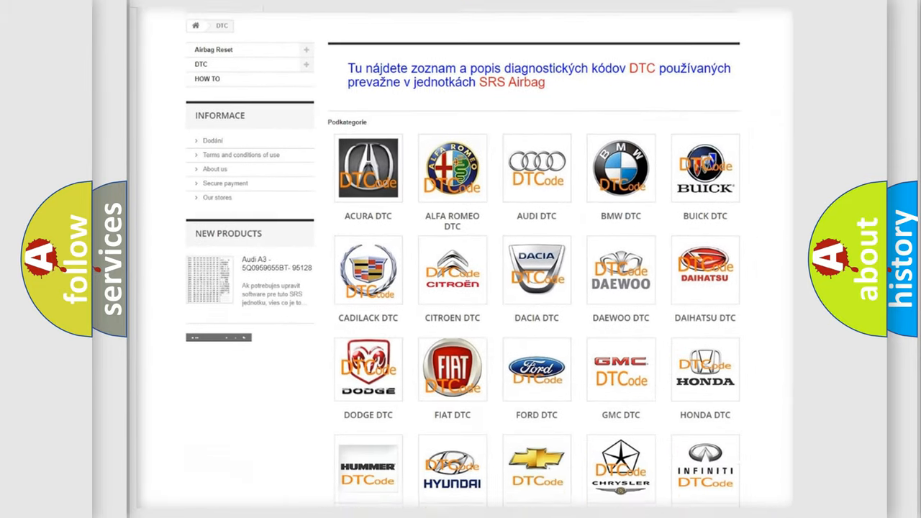
pyautogui.scroll(-3)
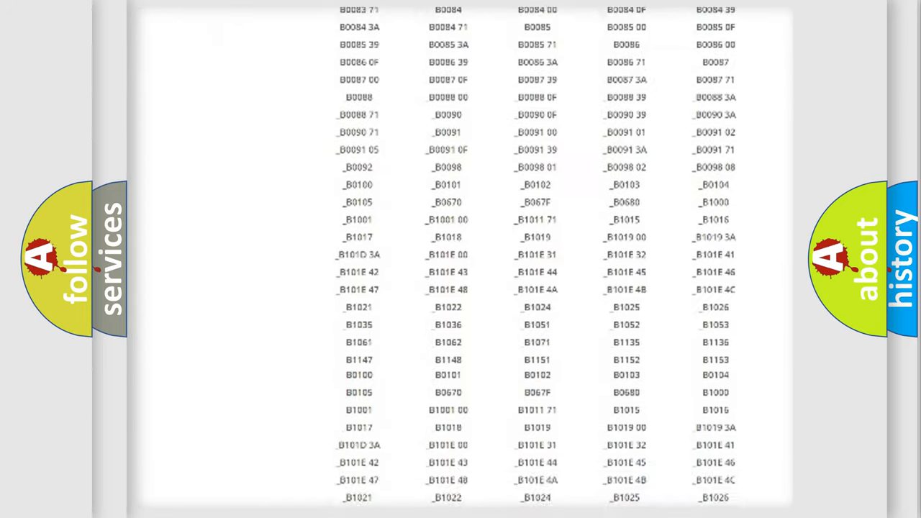
pyautogui.scroll(-3)
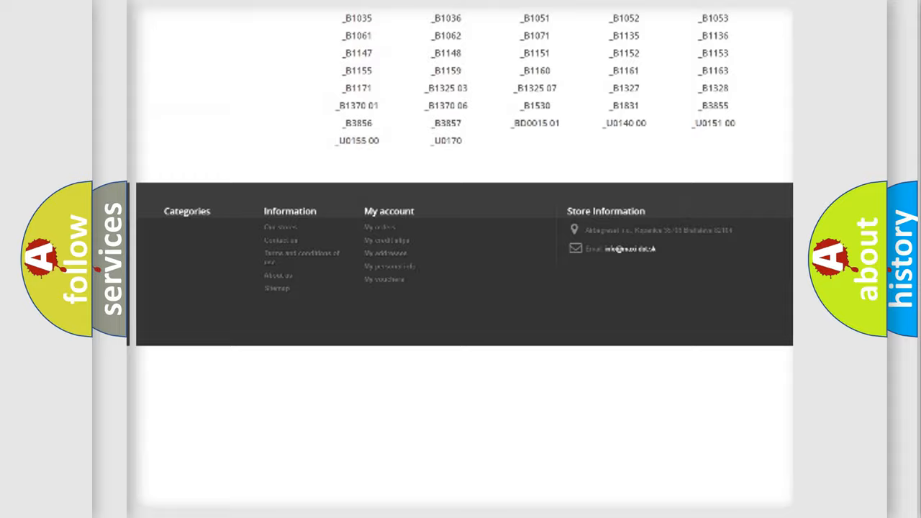
pyautogui.scroll(3)
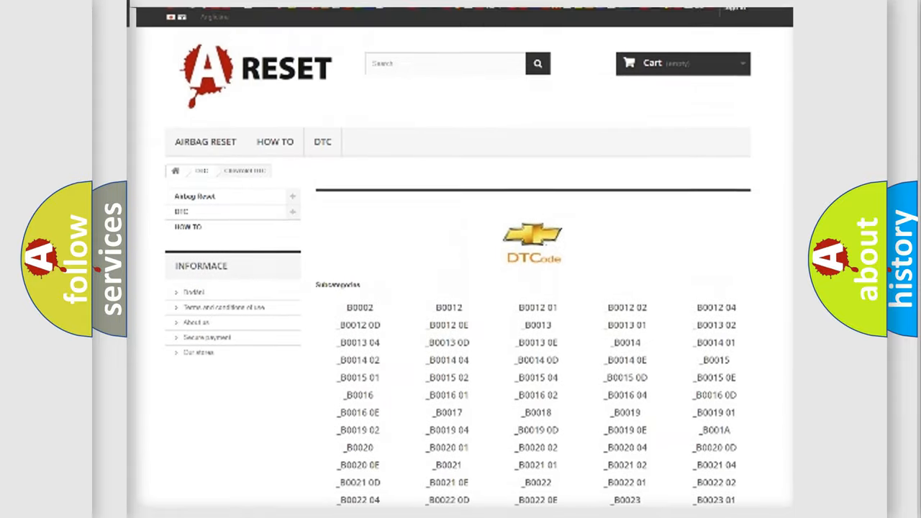